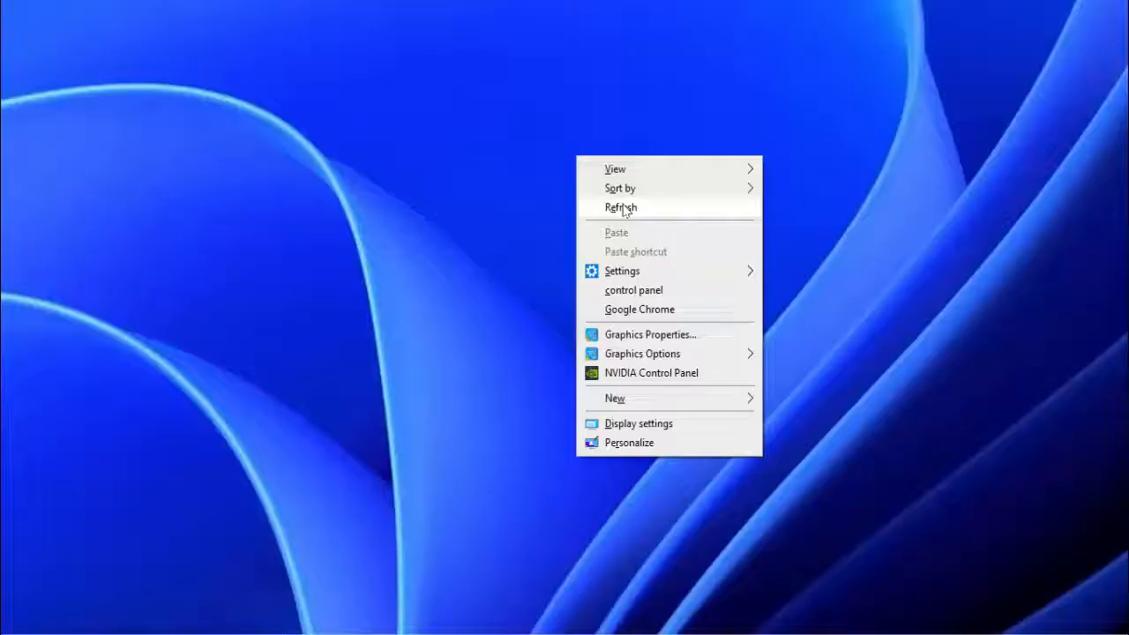
Step: Launch WhatsApp from the Start search, showing its 'Couldn't Update Automatically' notice
{"action": "left_click", "coordinate": [621, 208]}
{"action": "type", "text": "what"}
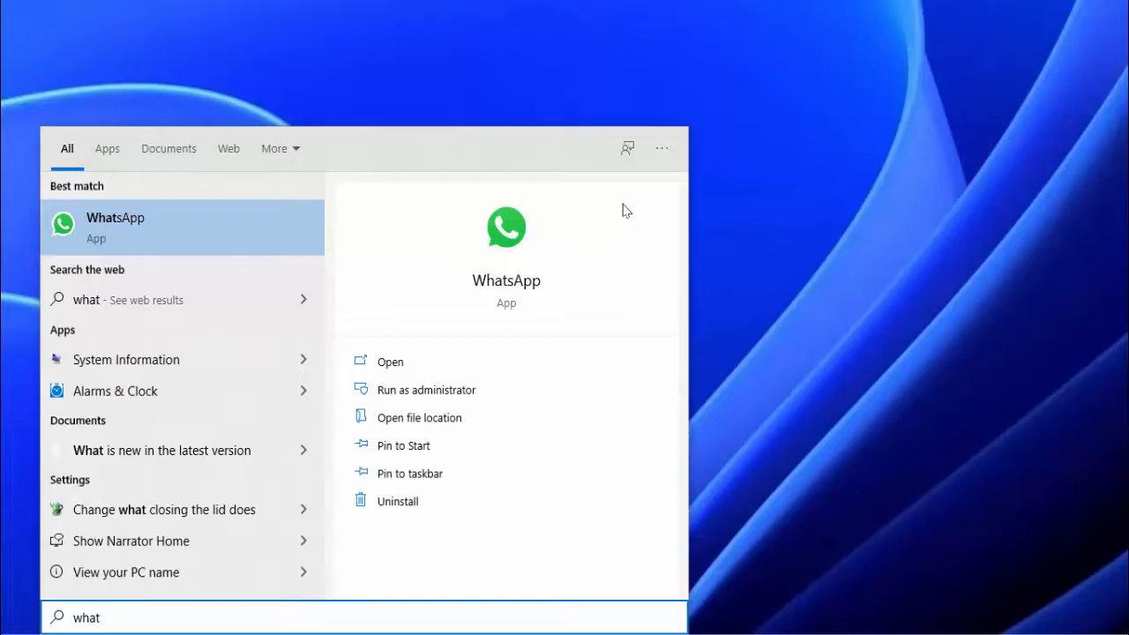
{"action": "left_click", "coordinate": [388, 360]}
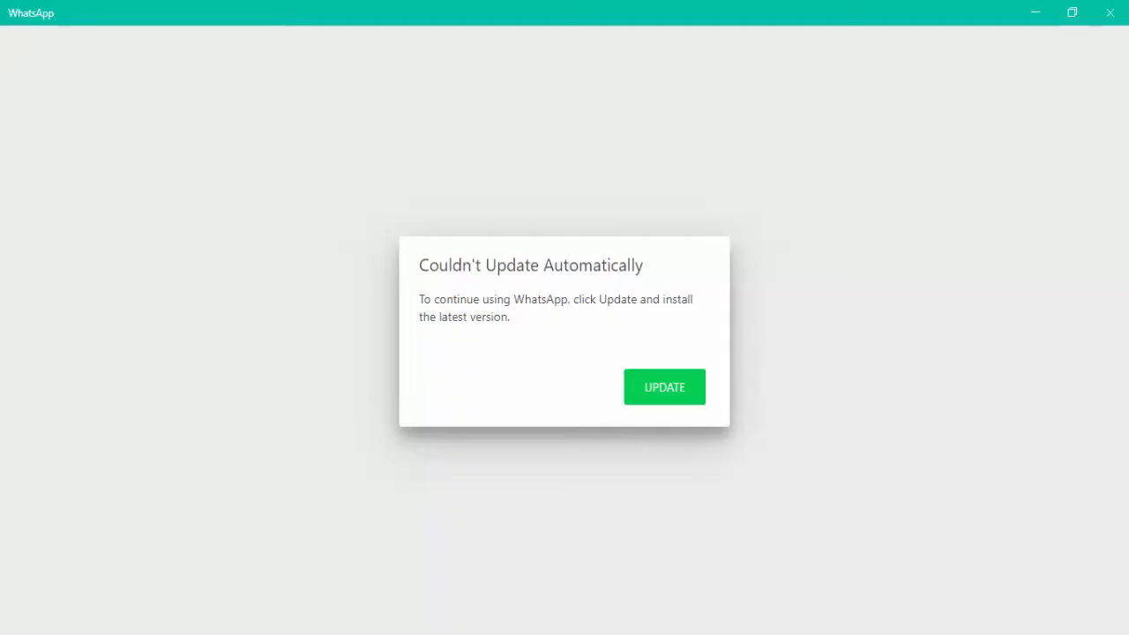
Step: Follow UPDATE to whatsapp.com and reach the Mac or Windows PC download page
{"action": "left_click", "coordinate": [664, 386]}
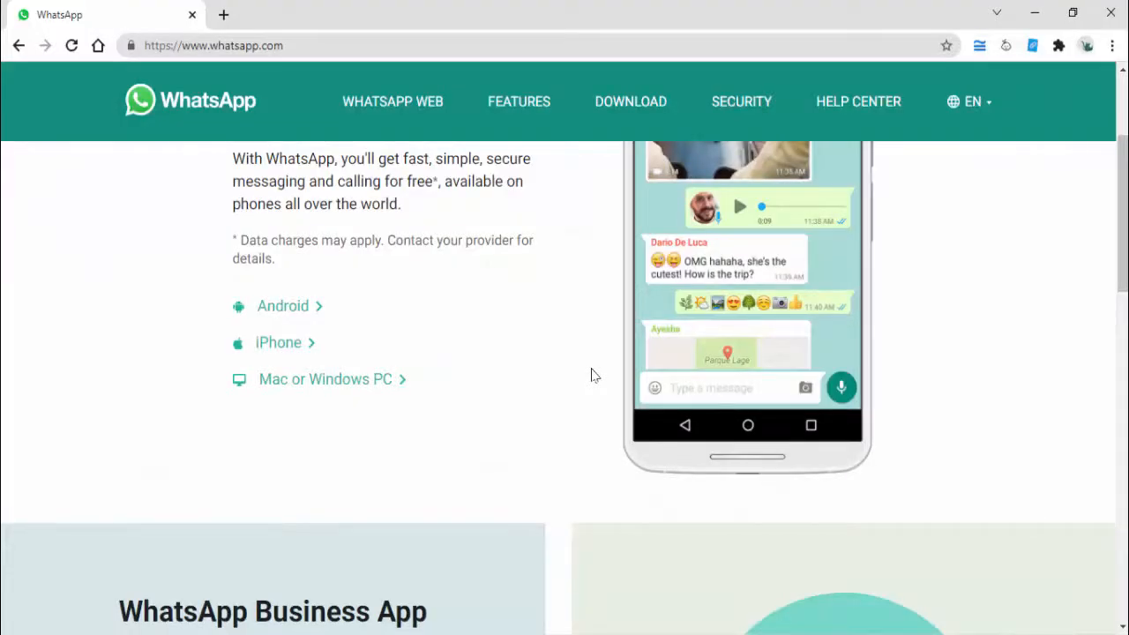
{"action": "mouse_move", "coordinate": [347, 384]}
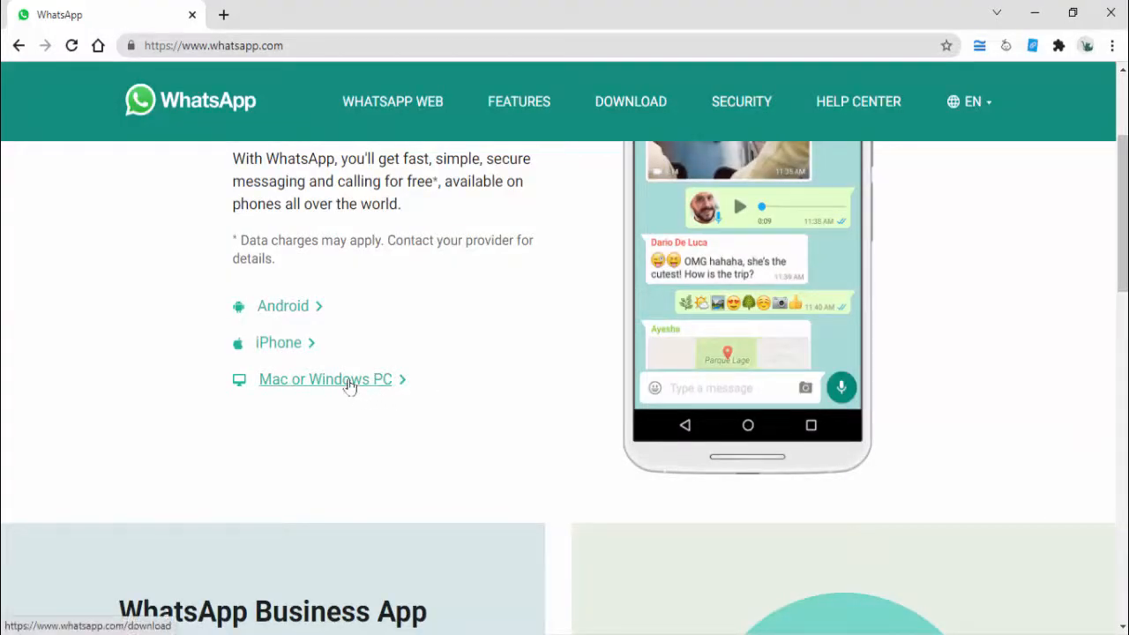
{"action": "mouse_move", "coordinate": [317, 390]}
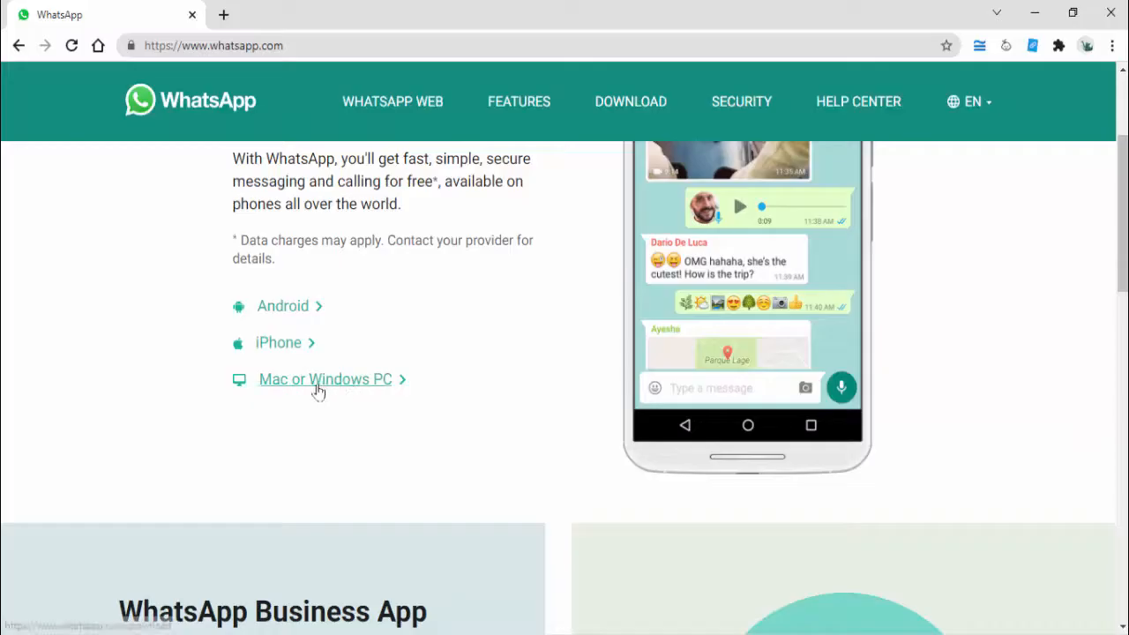
{"action": "mouse_move", "coordinate": [353, 388]}
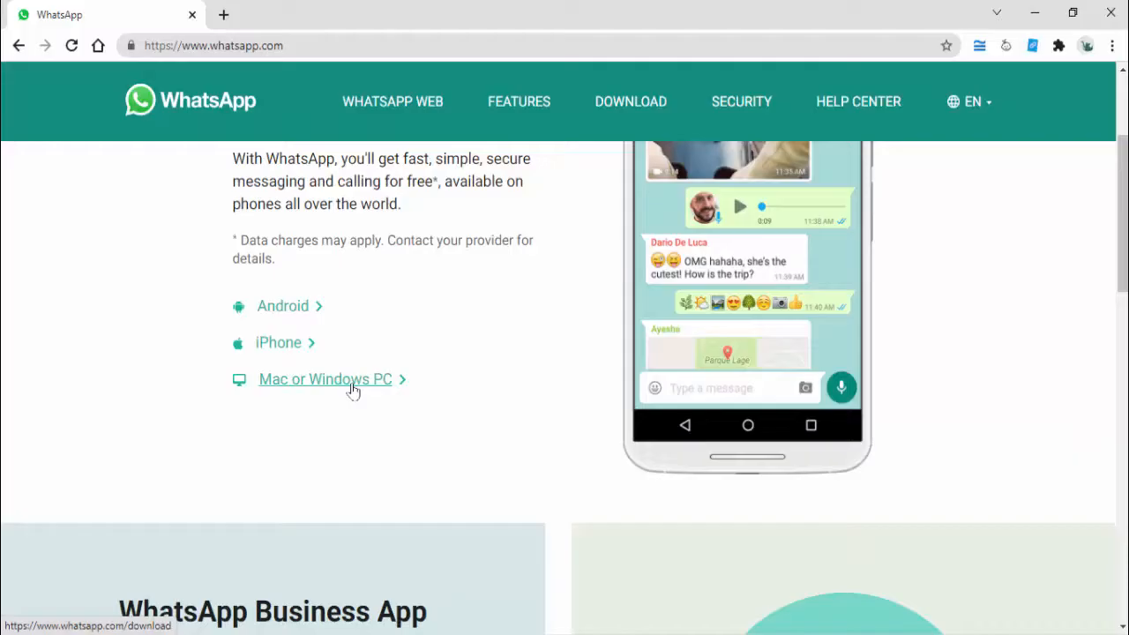
{"action": "left_click", "coordinate": [324, 379]}
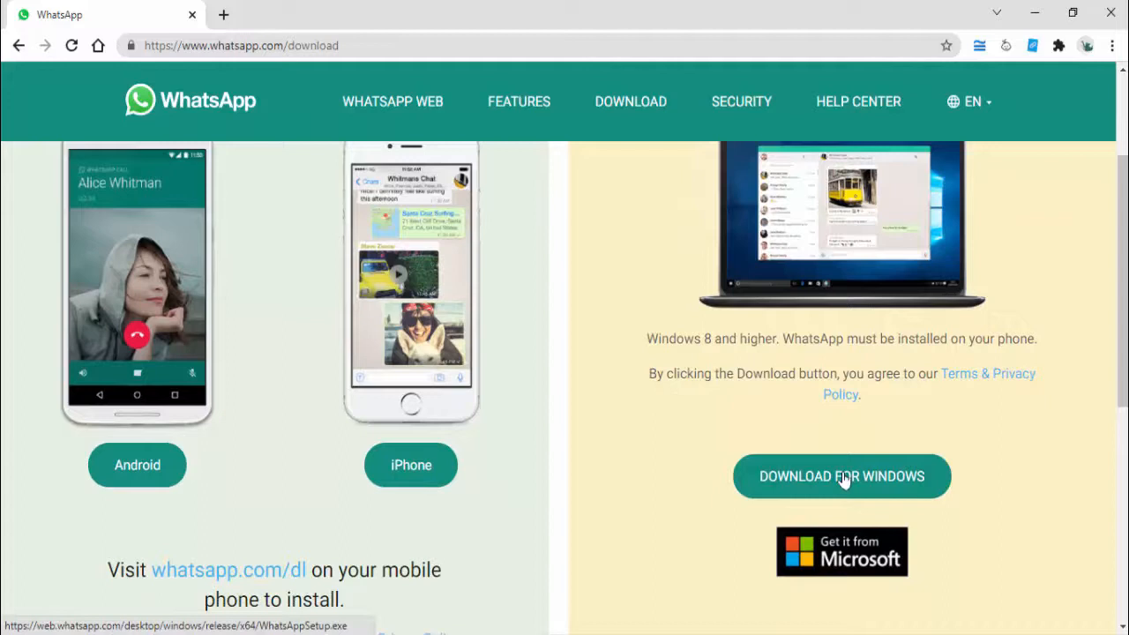
Step: Request the WhatsAppSetup.exe download for Windows, then search 'wh' in Start to relaunch WhatsApp
{"action": "left_click", "coordinate": [841, 476]}
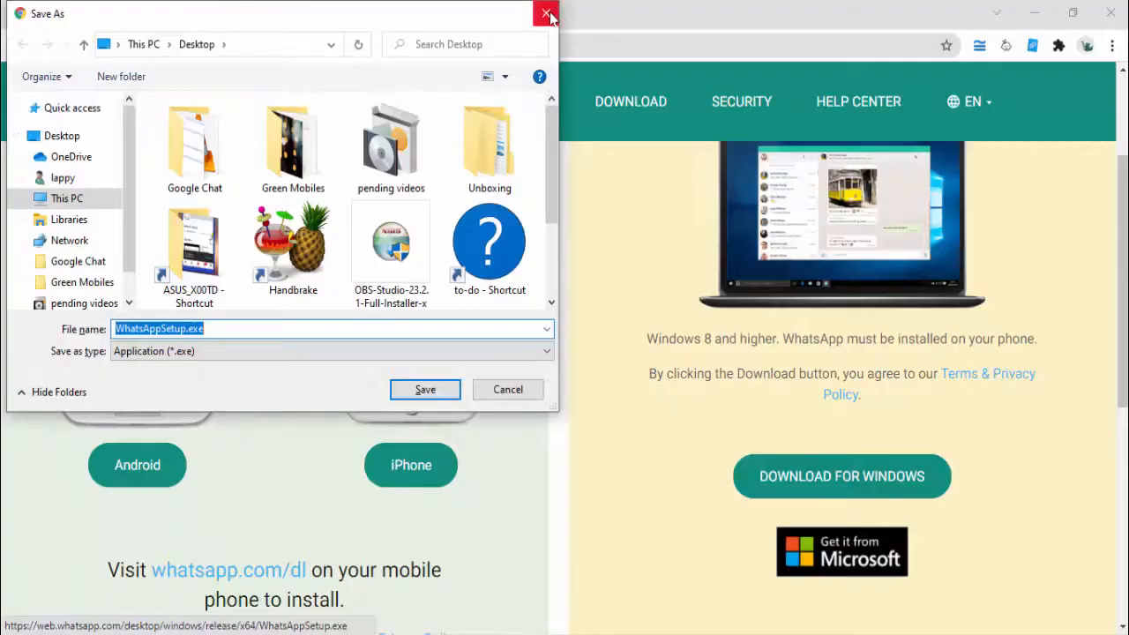
{"action": "left_click", "coordinate": [543, 16]}
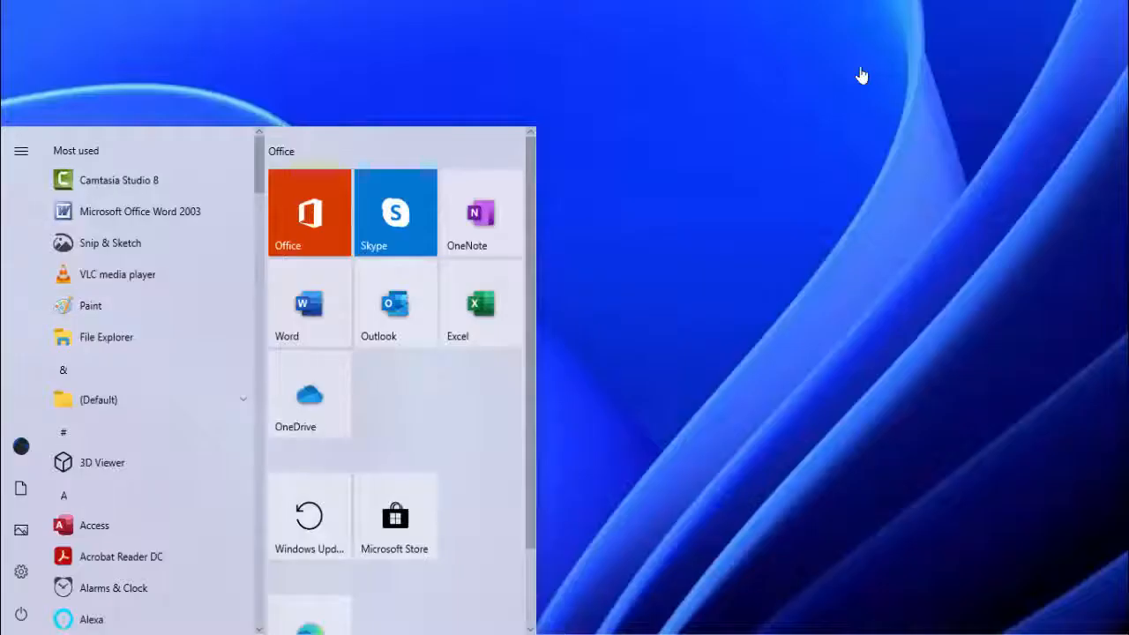
{"action": "type", "text": "wh"}
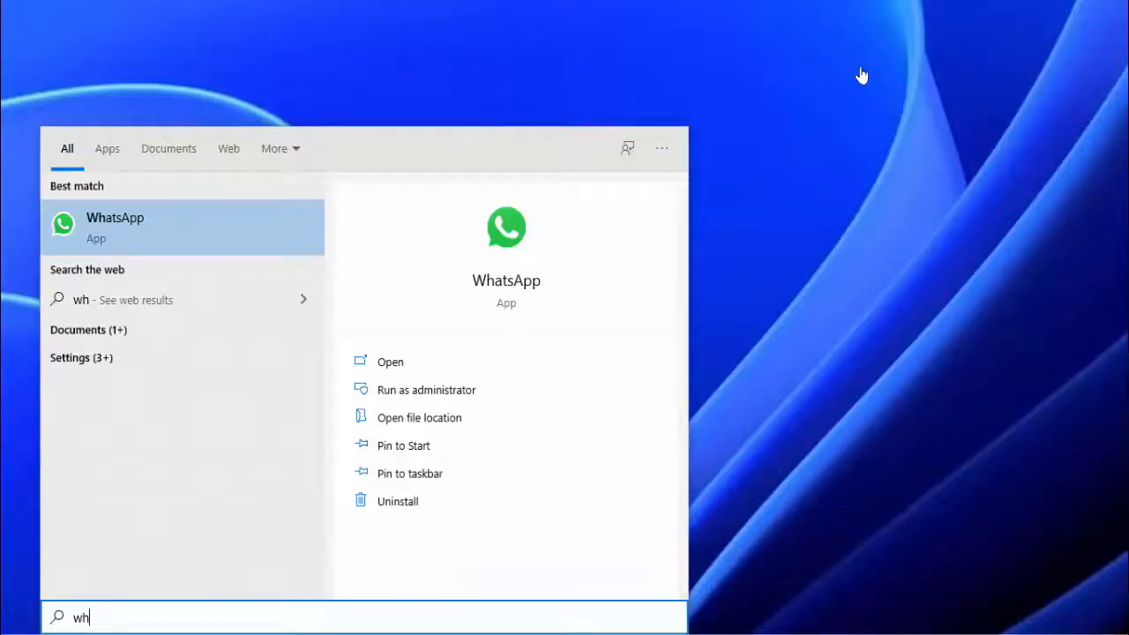